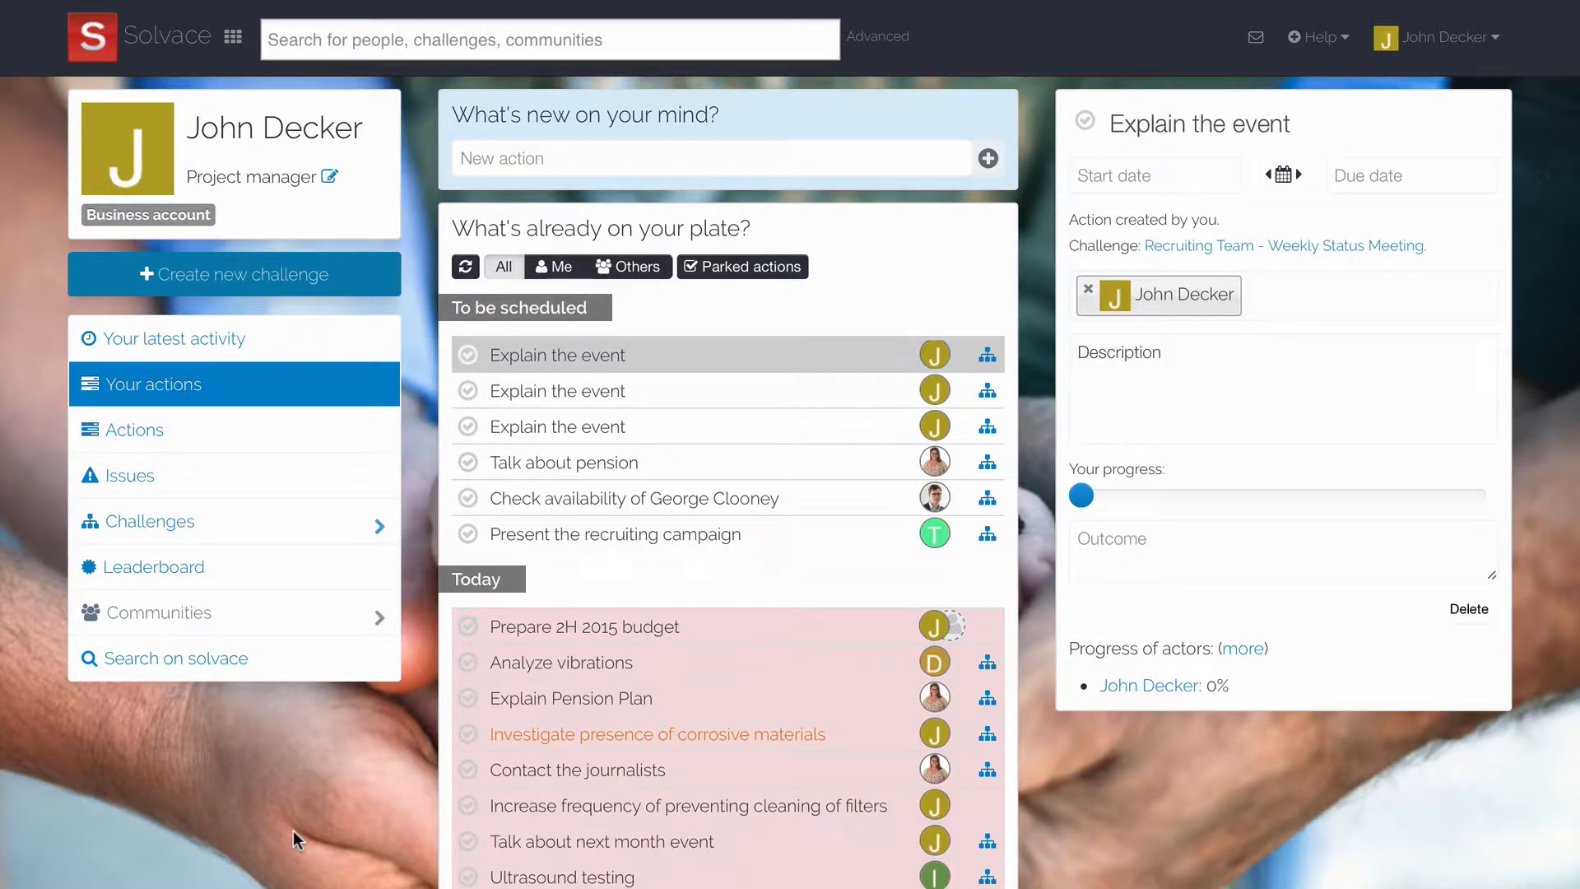
mouse_move(344, 772)
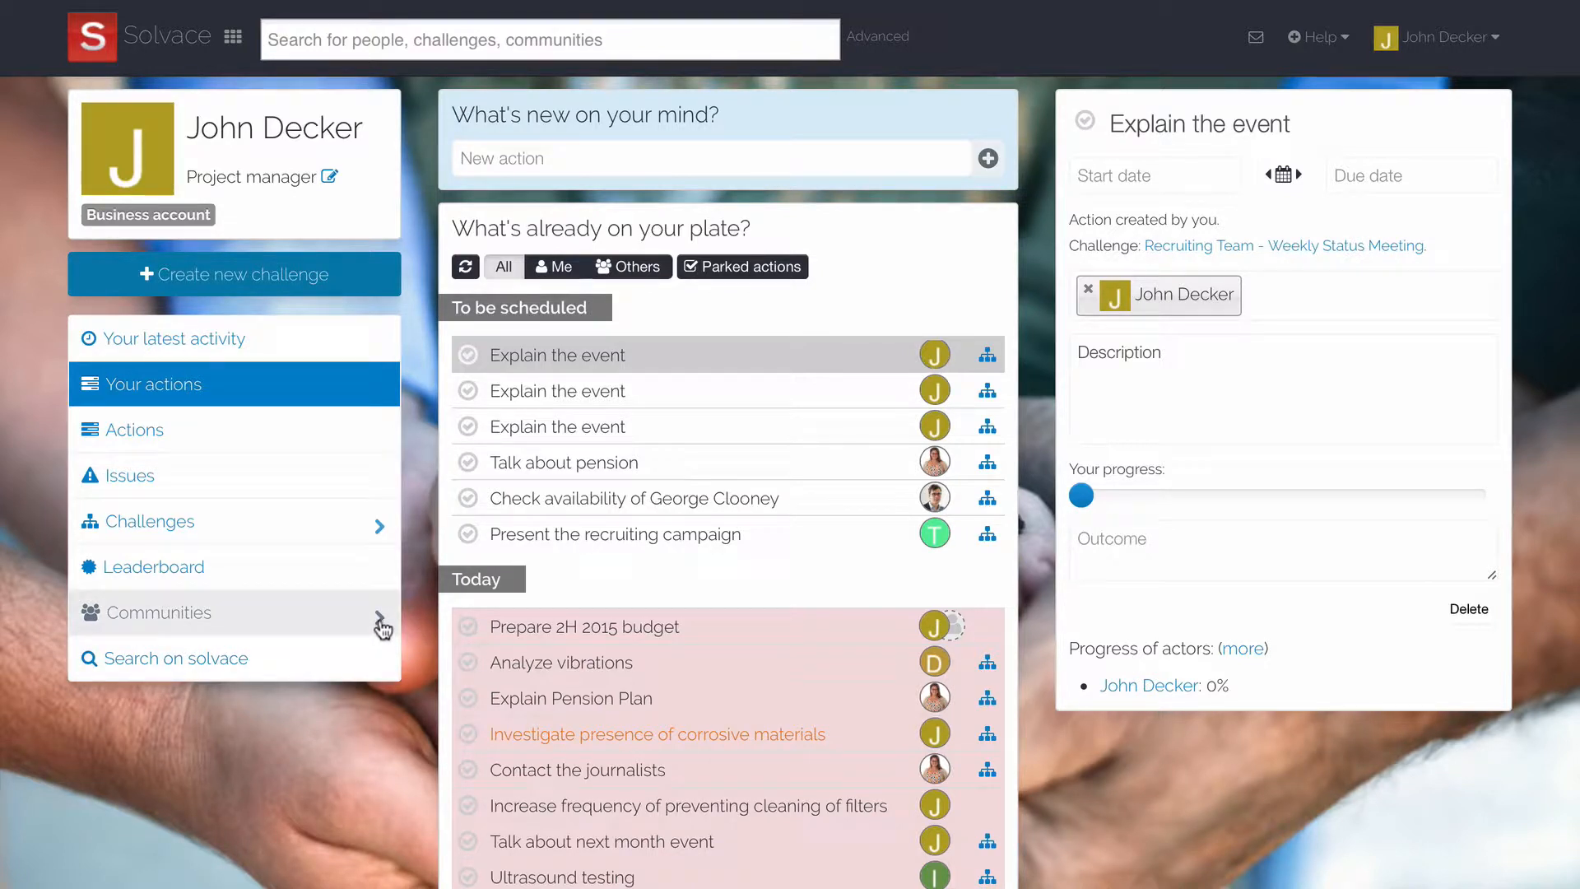
Expand the Communities list in the sidebar to reveal Human Resources, Lean and Meetings.
left_click(159, 612)
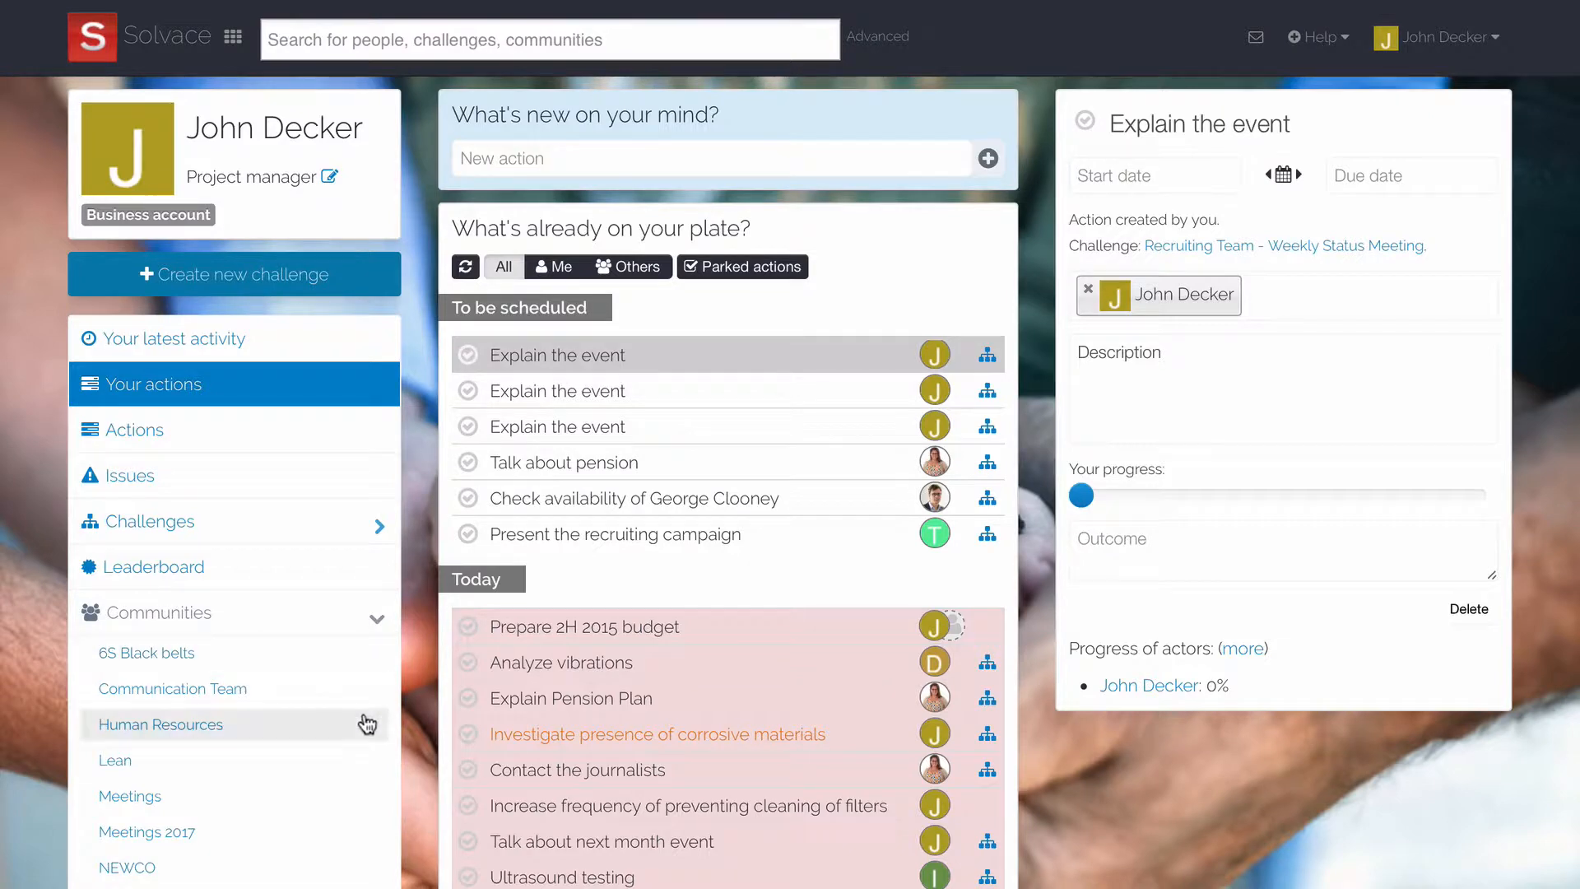
Enter the Human Resources community to see its onboarding standards.
left_click(160, 724)
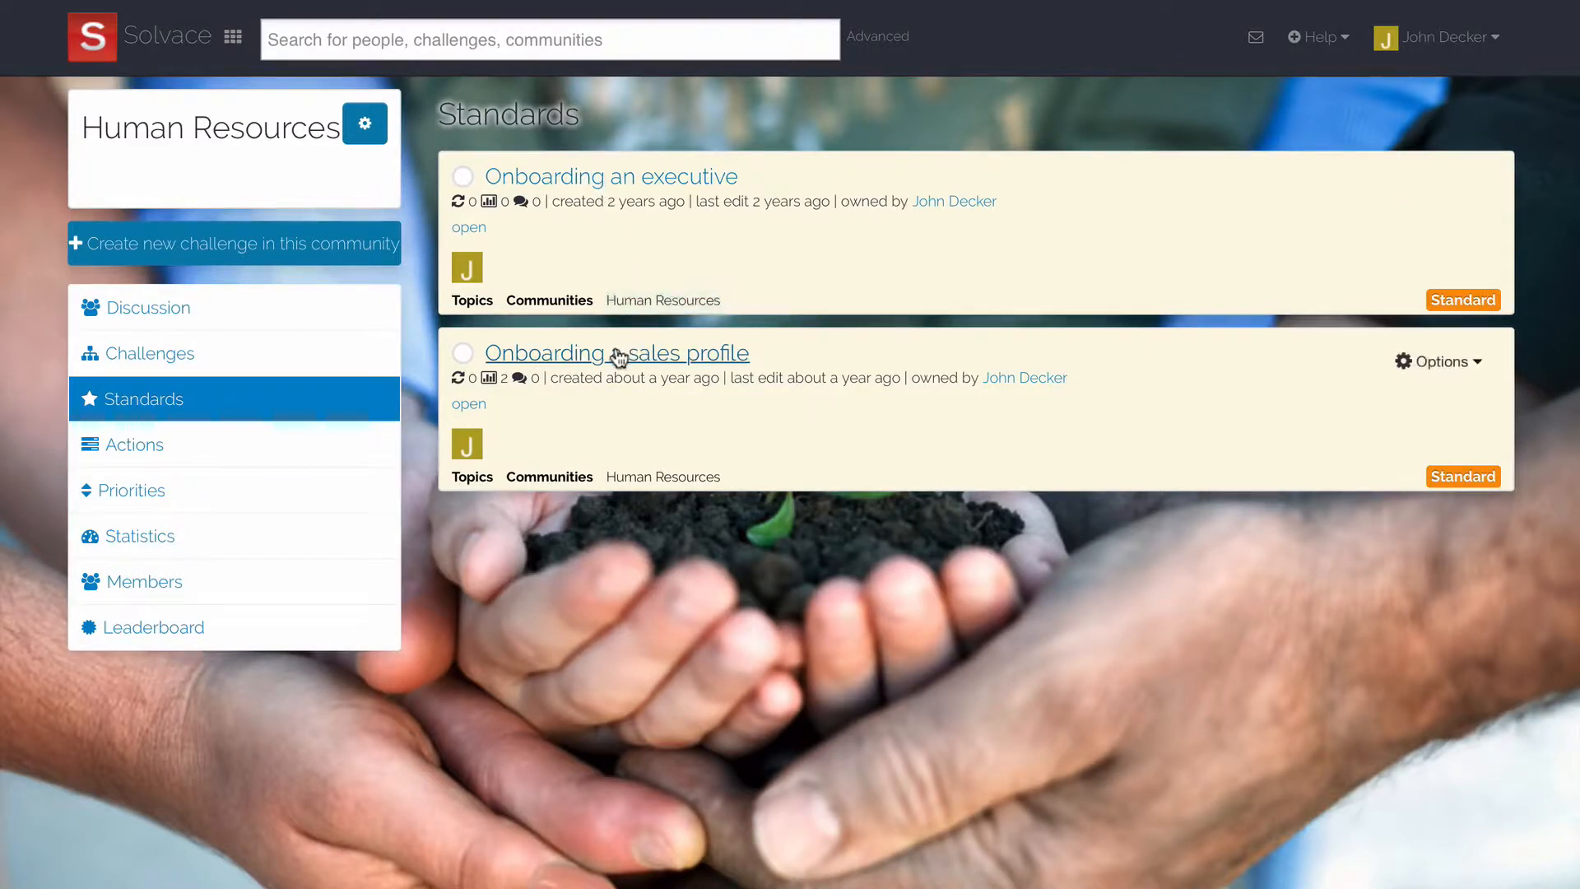
mouse_move(788, 617)
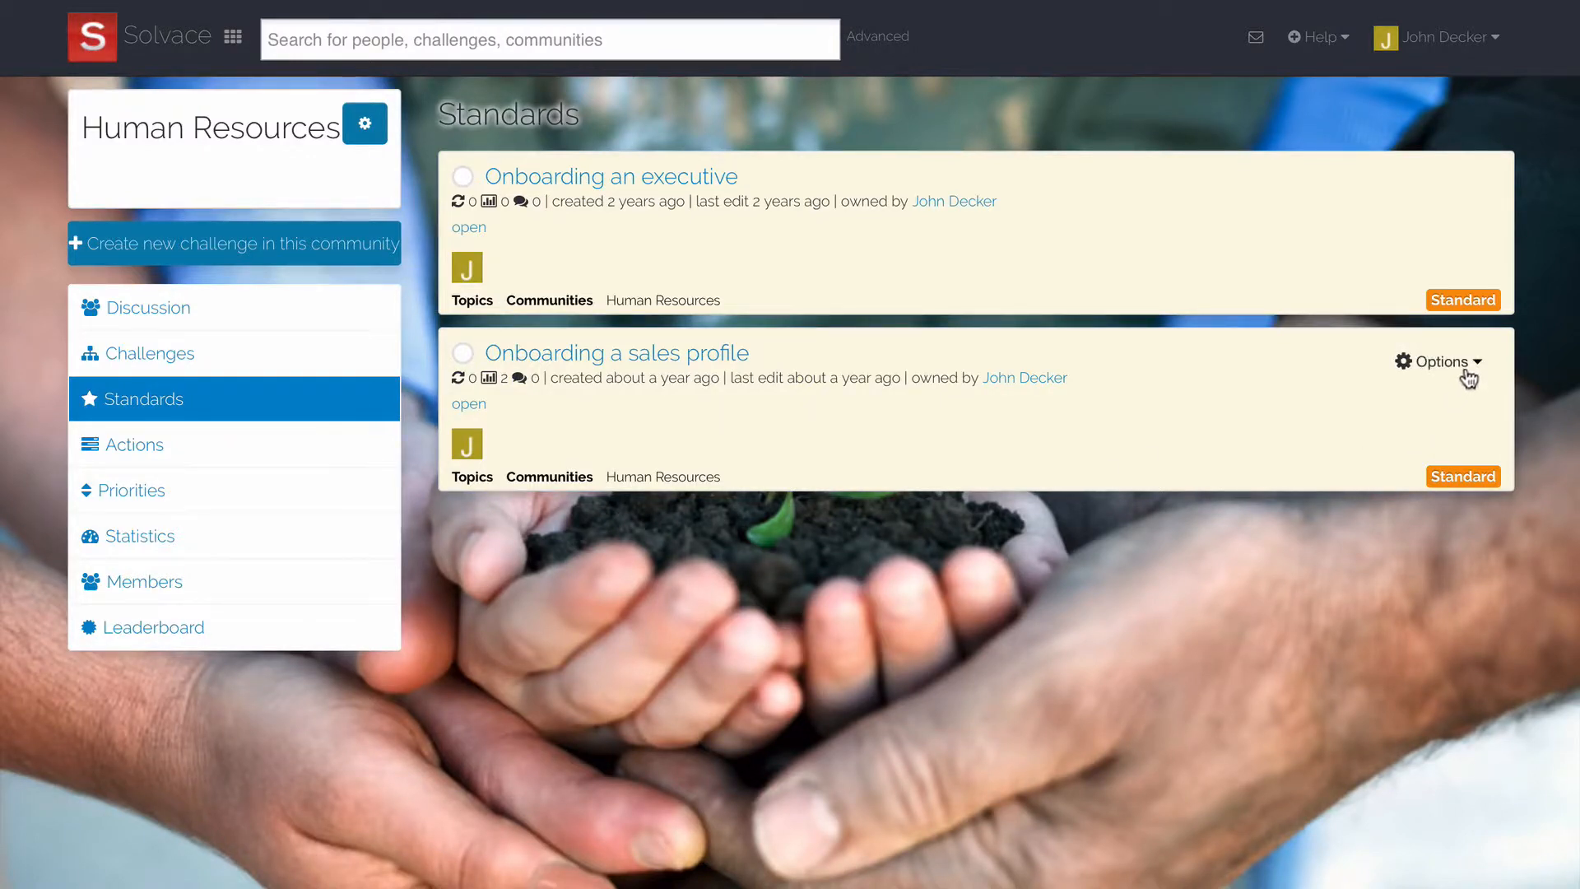
Use the Onboarding a sales profile standard as a template for a new challenge and confirm.
left_click(1435, 362)
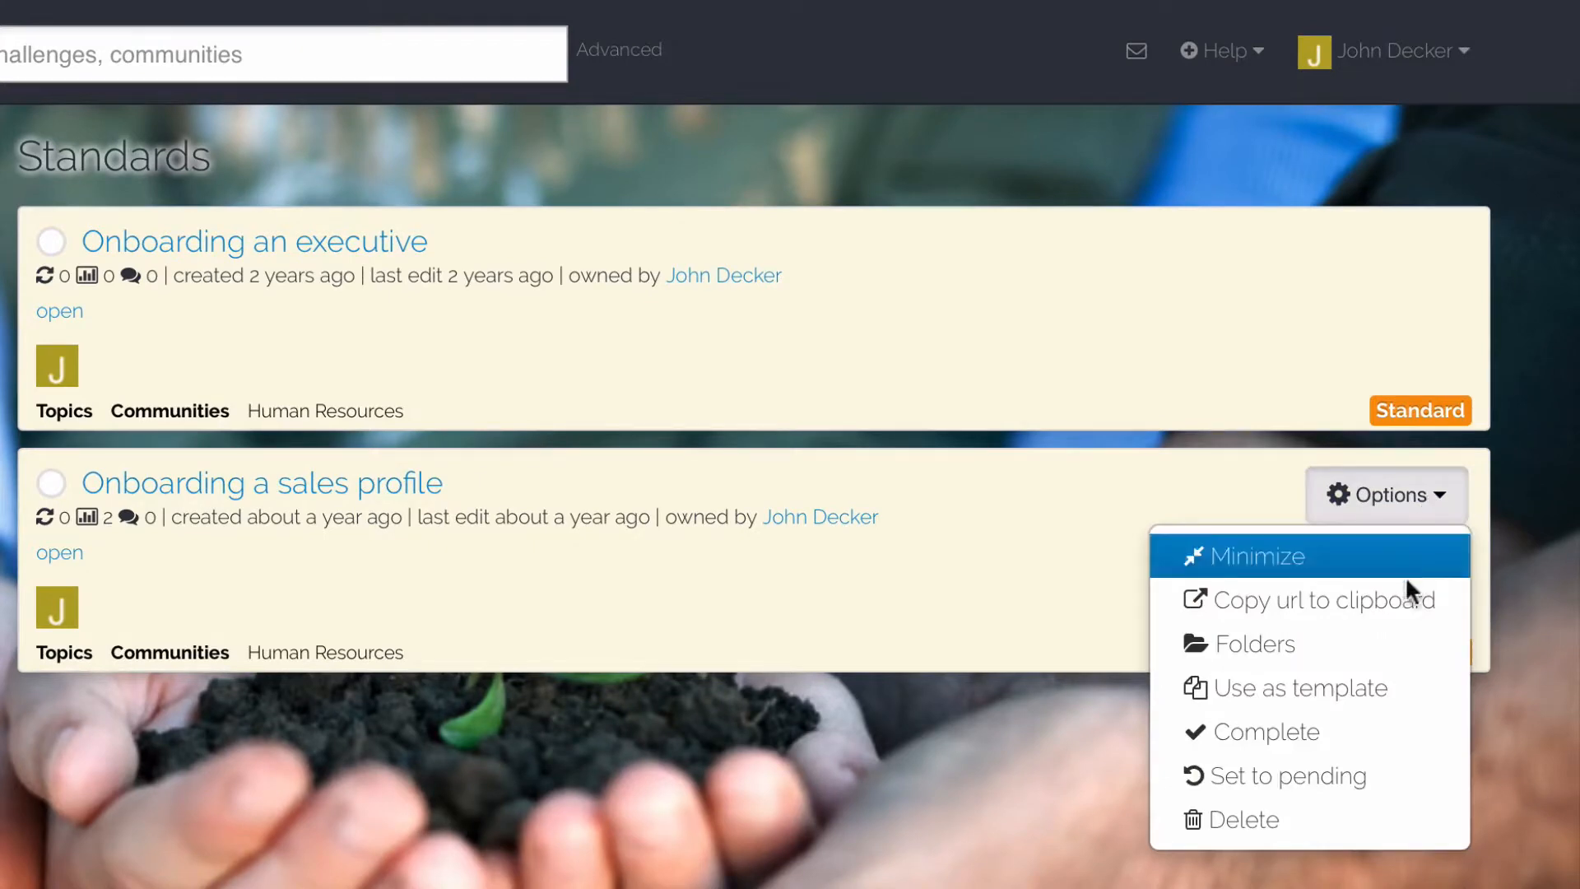
mouse_move(1300, 687)
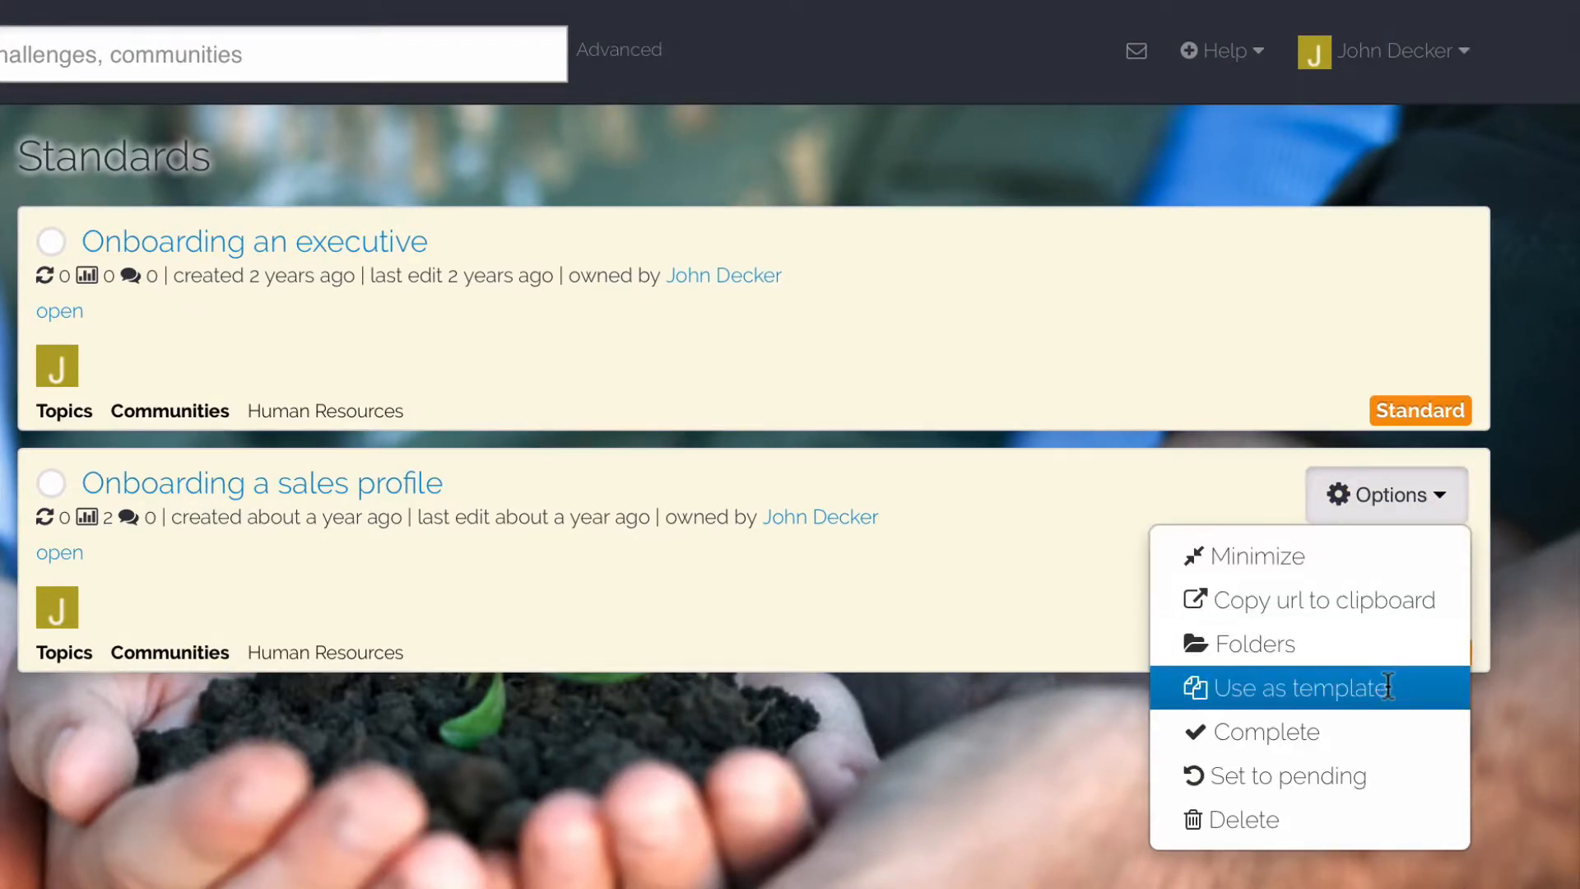
left_click(1295, 688)
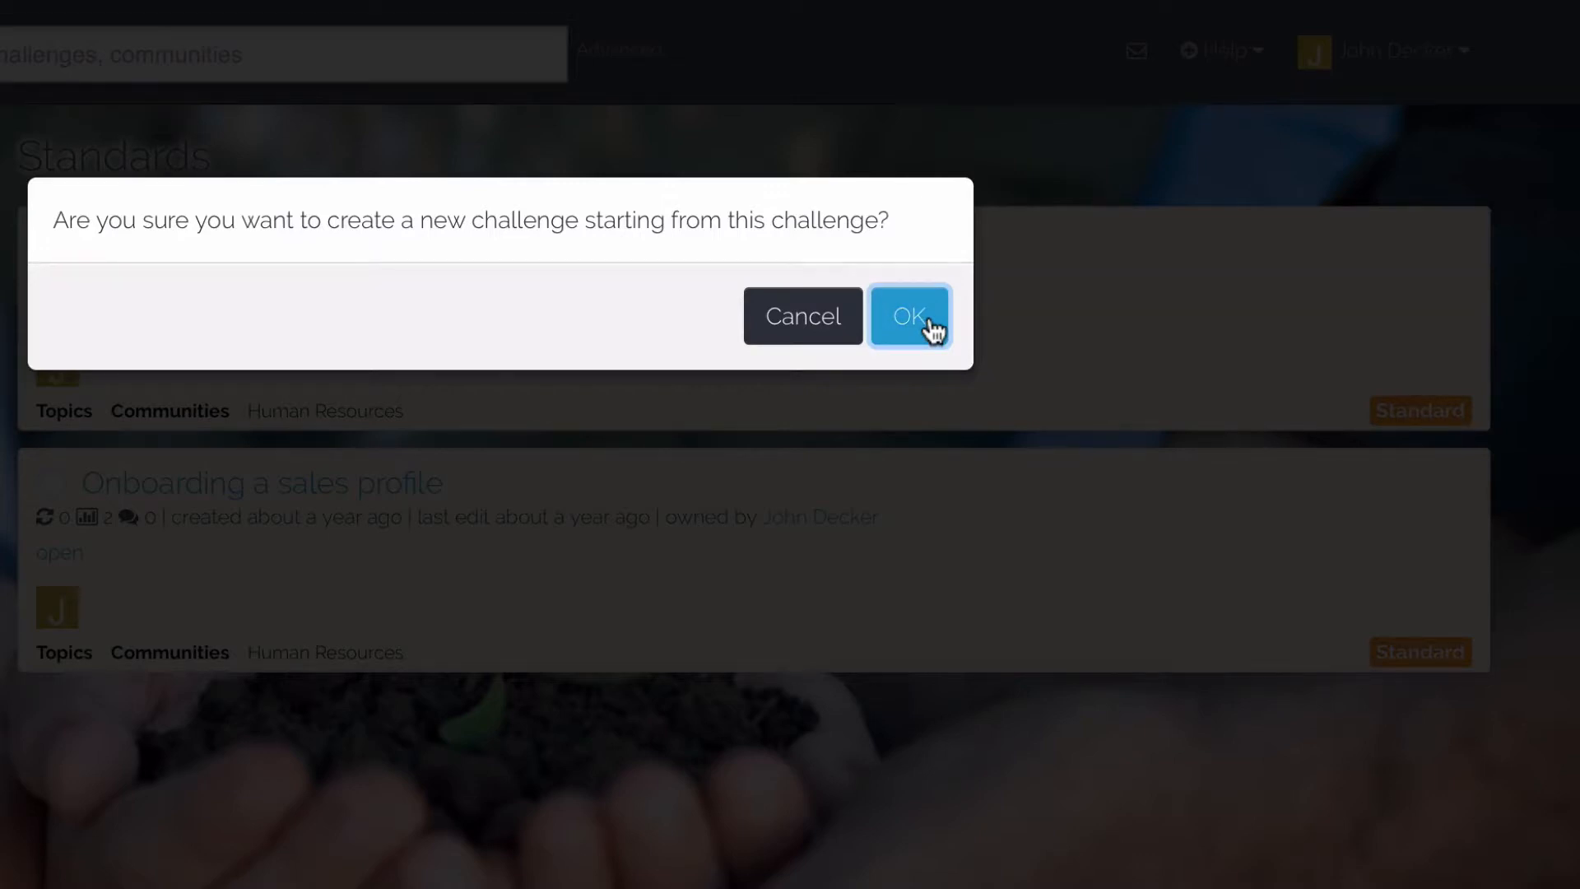
left_click(909, 316)
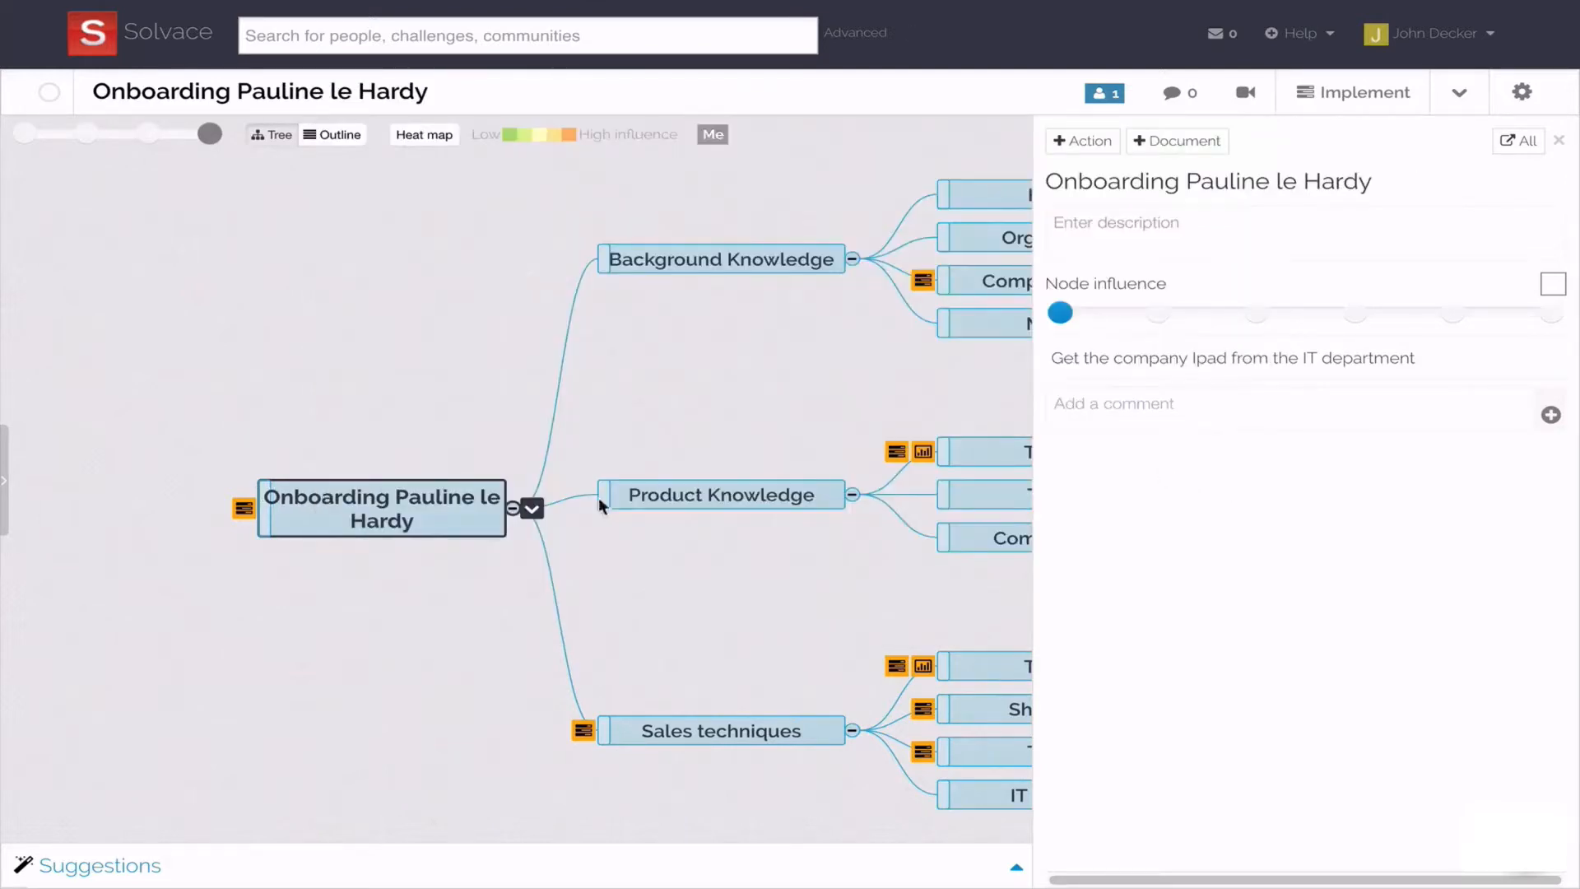
Add the action 'Get company Ipad from the IT department' and show all the challenge's actions.
left_click(1081, 140)
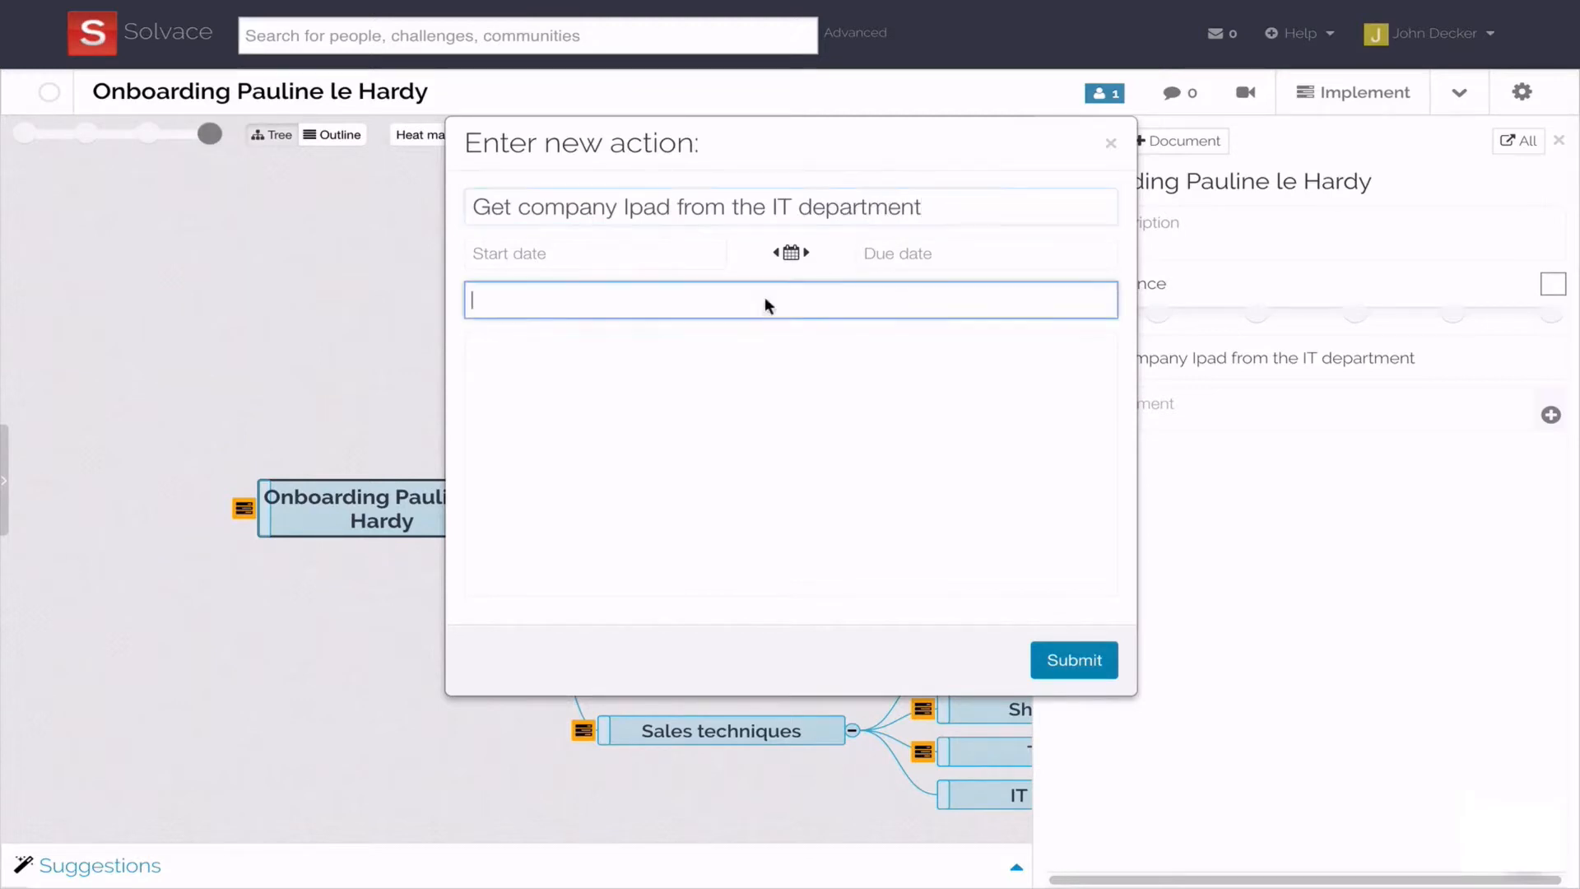
left_click(1071, 660)
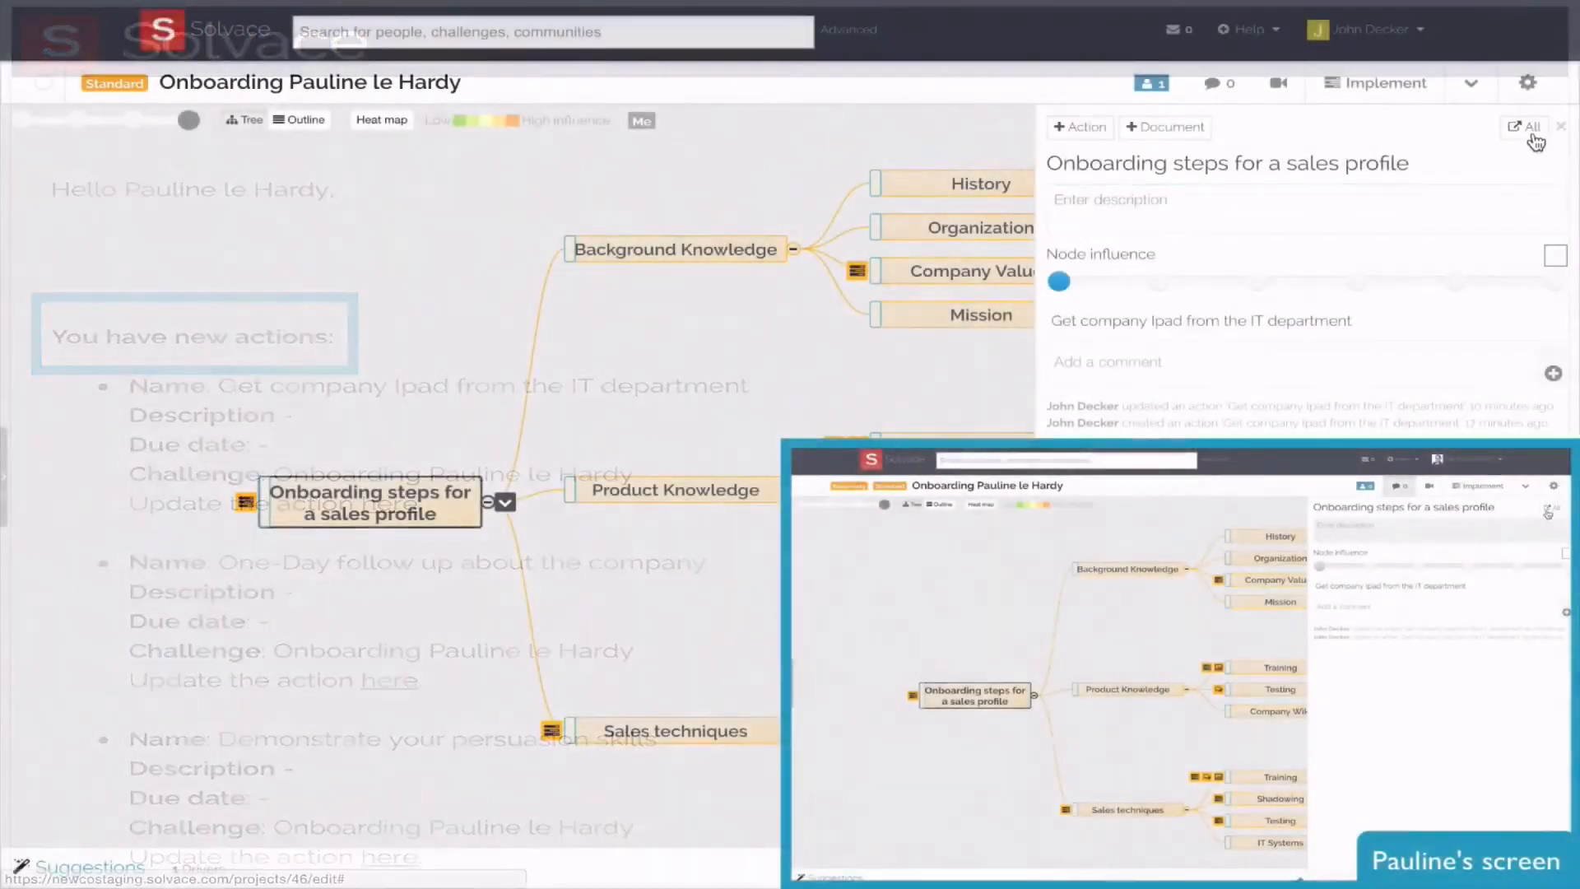
left_click(1524, 127)
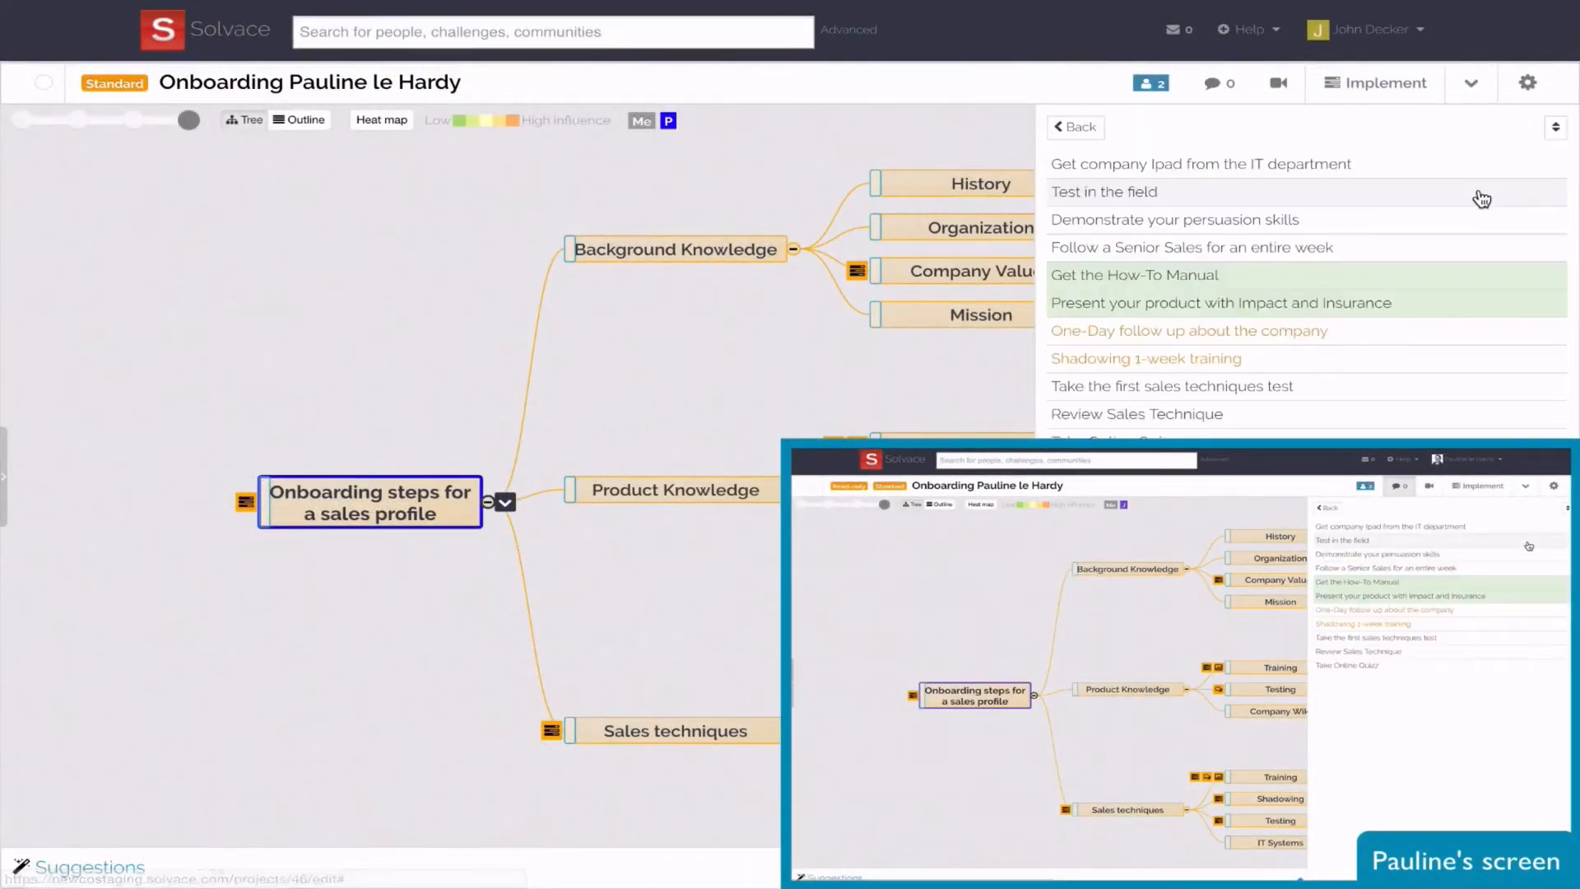